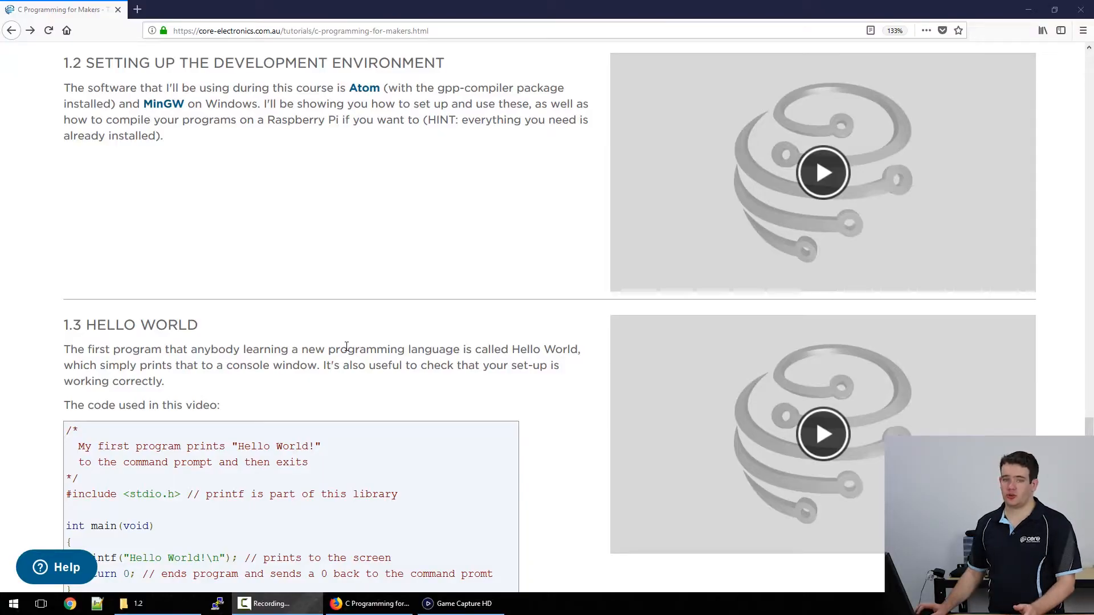
pyautogui.moveTo(339, 313)
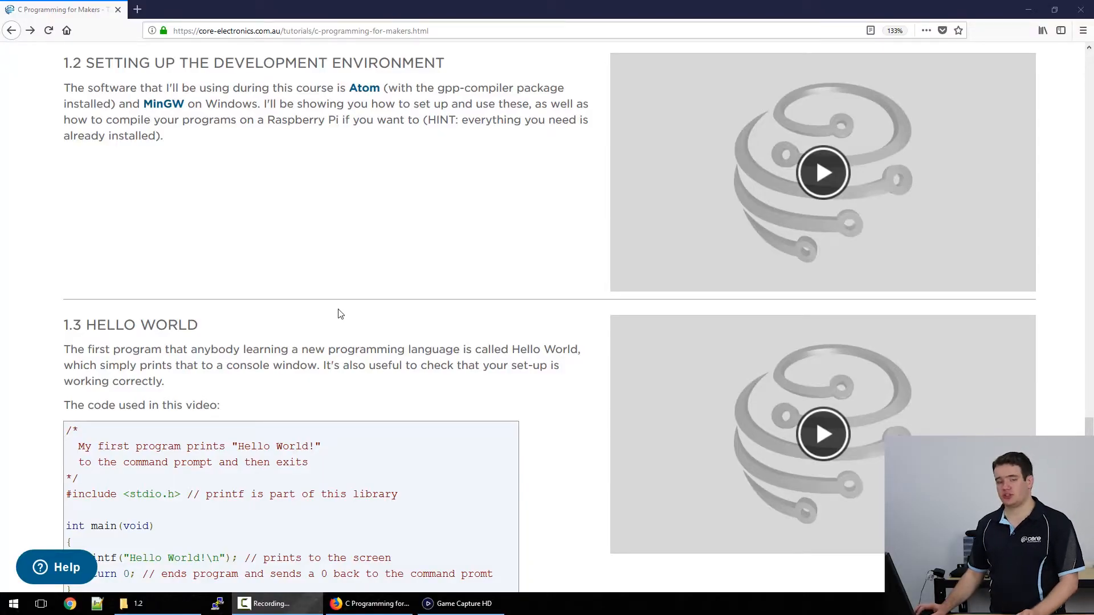
pyautogui.moveTo(349, 241)
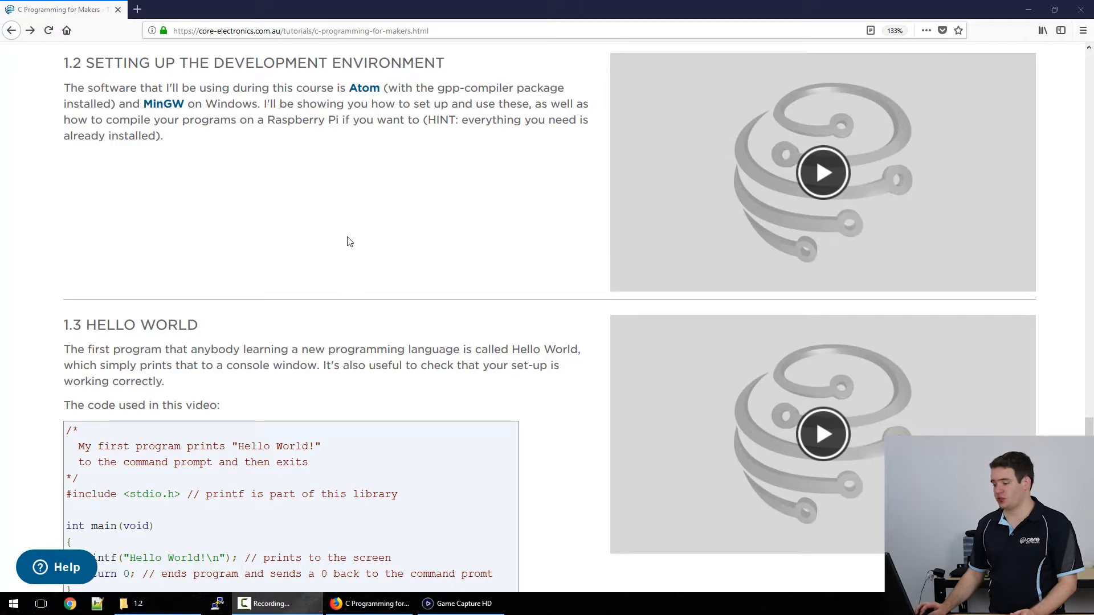
# Follow the 'Atom' link in tutorial section 1.2 to atom.io in a new tab
pyautogui.click(363, 87)
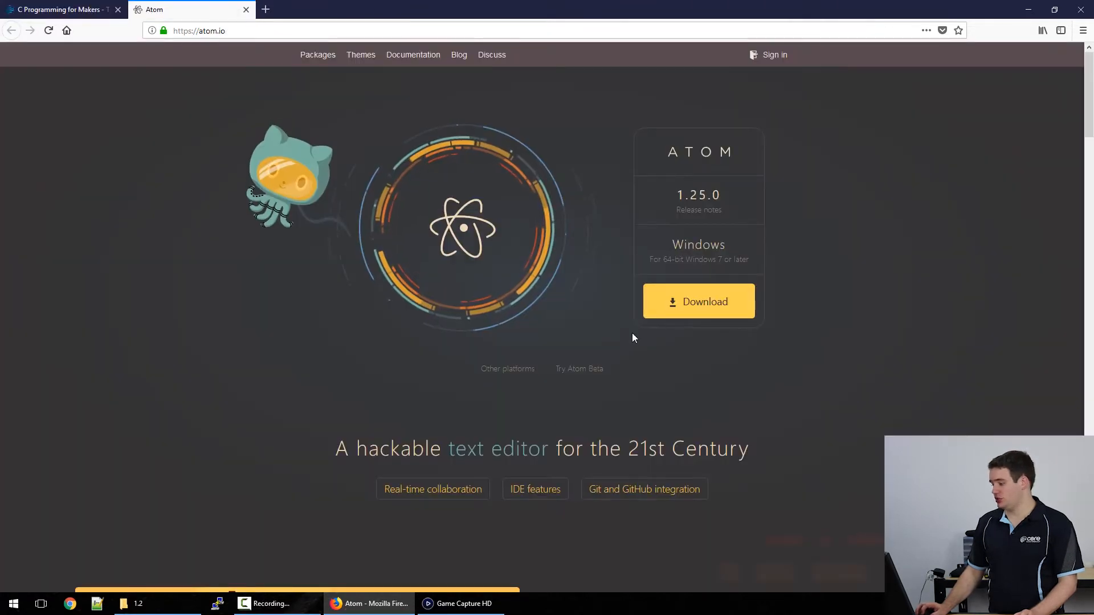
# Save the Atom 1.25.0 Windows installer through Firefox and run it
pyautogui.click(697, 301)
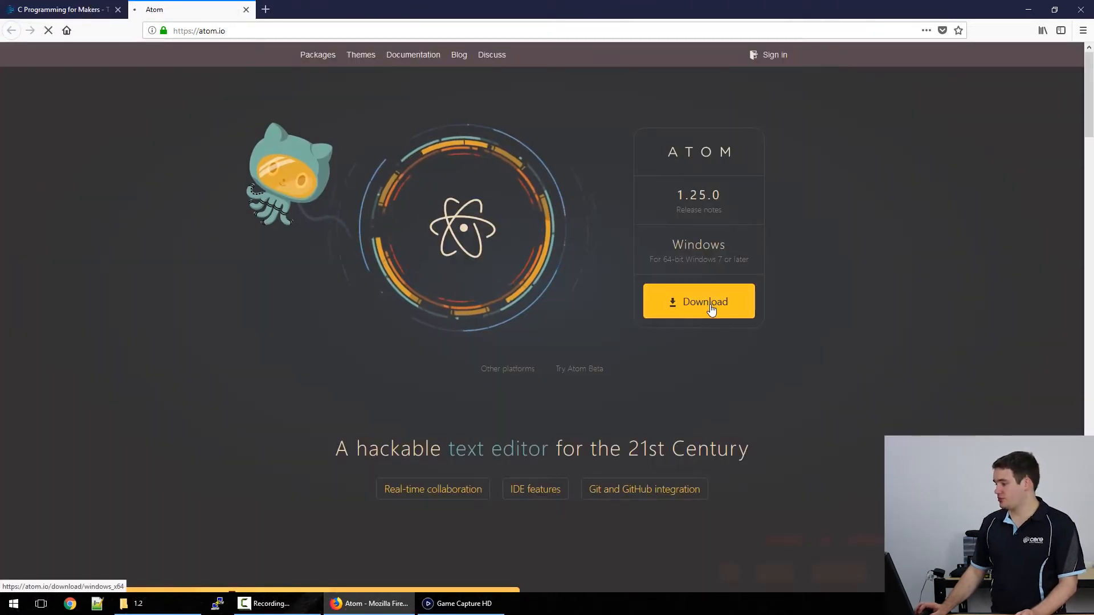
pyautogui.click(699, 302)
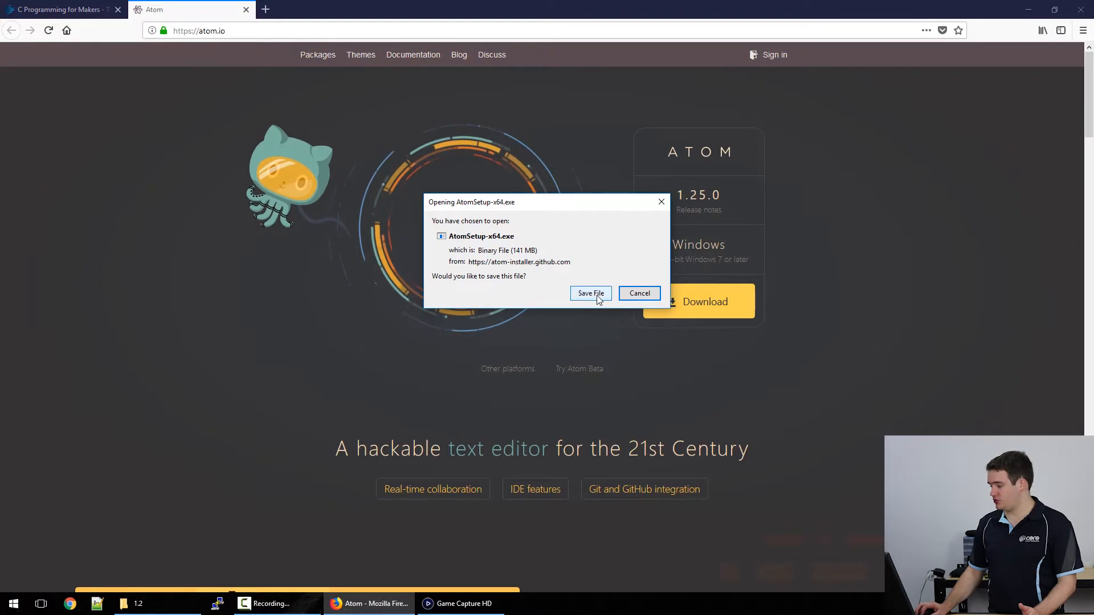
pyautogui.click(590, 293)
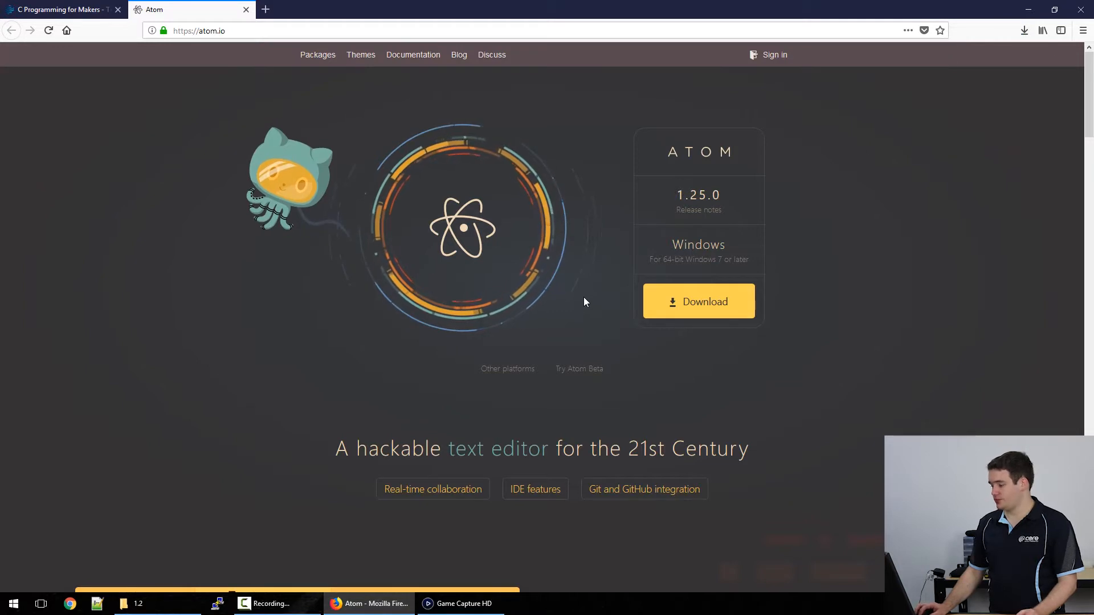
pyautogui.click(697, 301)
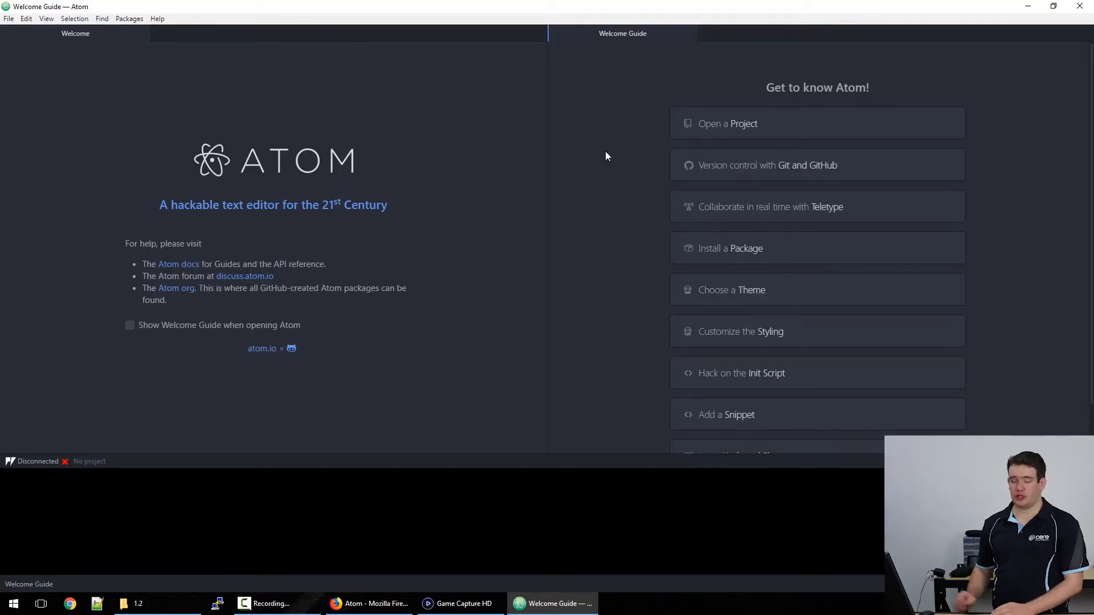
pyautogui.moveTo(1016, 5)
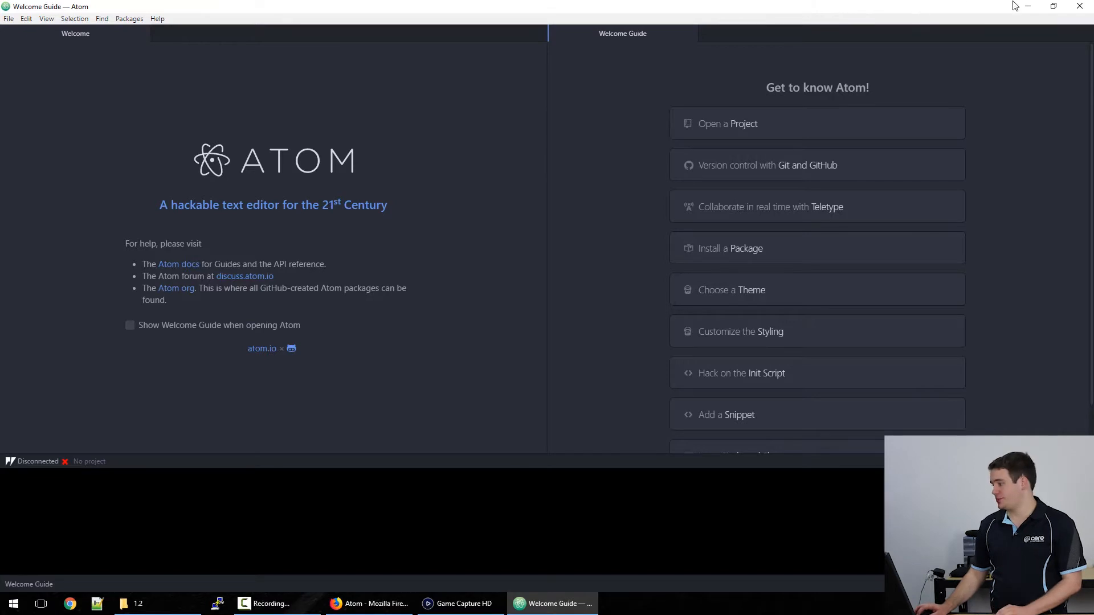
# Minimize the Atom window to return to the Firefox tutorial
pyautogui.click(370, 604)
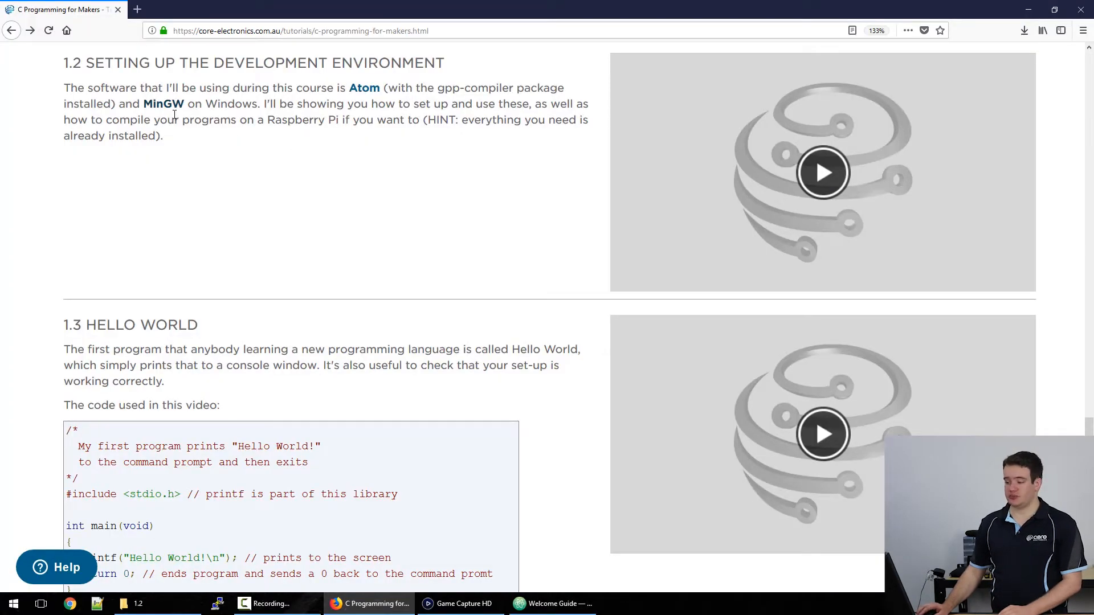
# Download the MinGW installer from the MinGW website and allow it to run
pyautogui.click(162, 103)
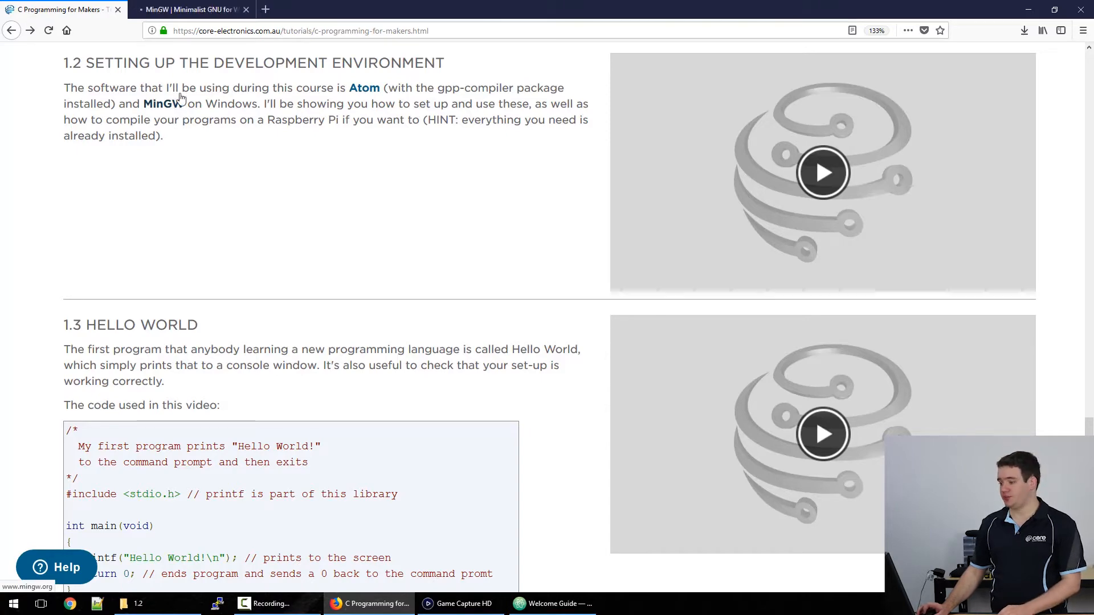
pyautogui.click(192, 9)
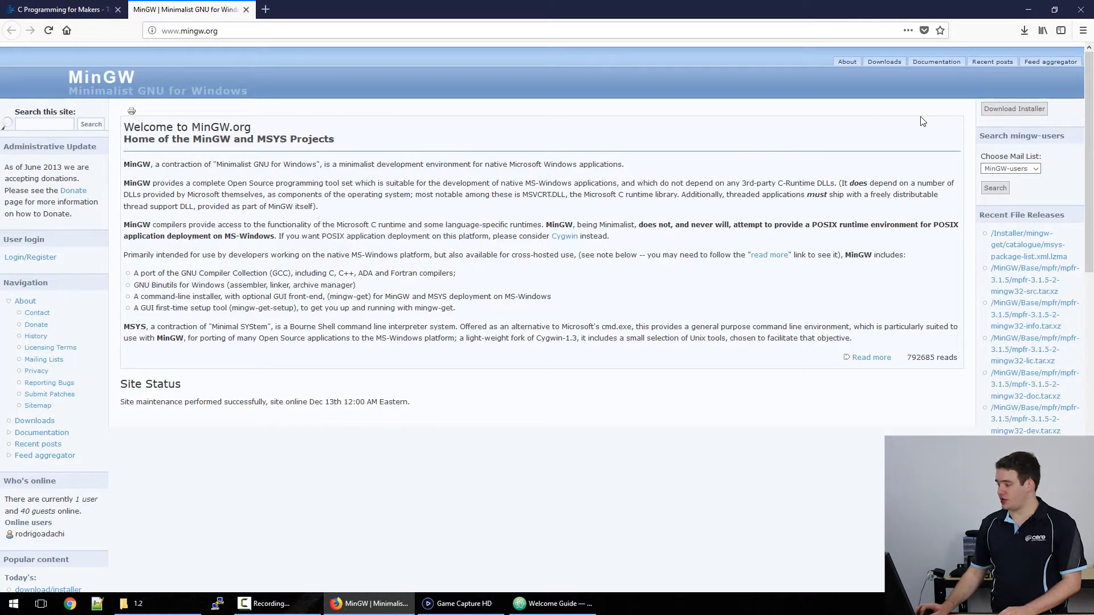
pyautogui.moveTo(1013, 108)
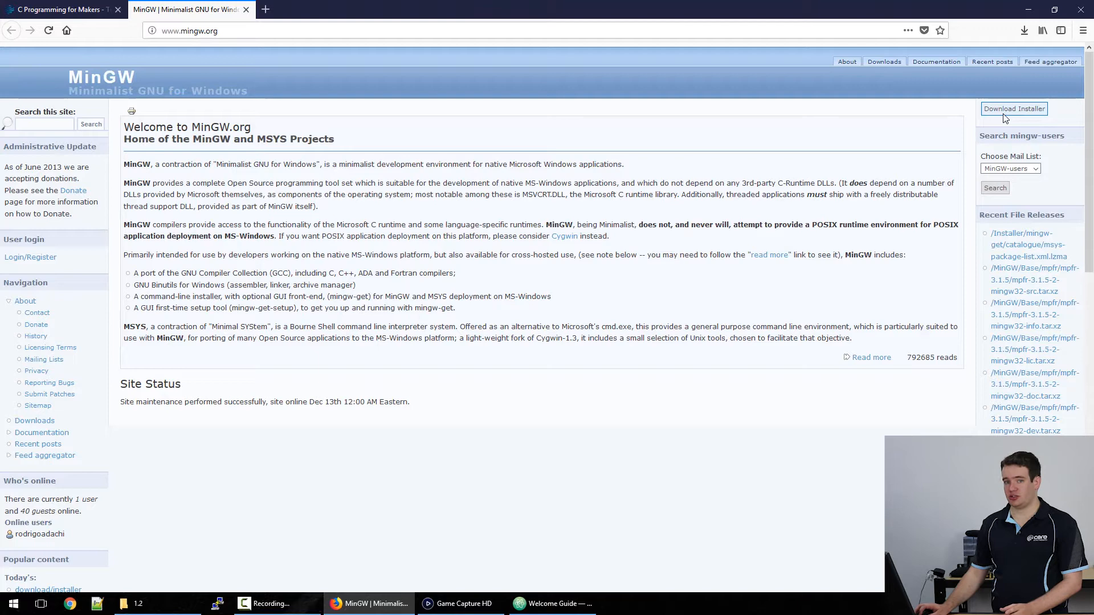
pyautogui.click(1013, 109)
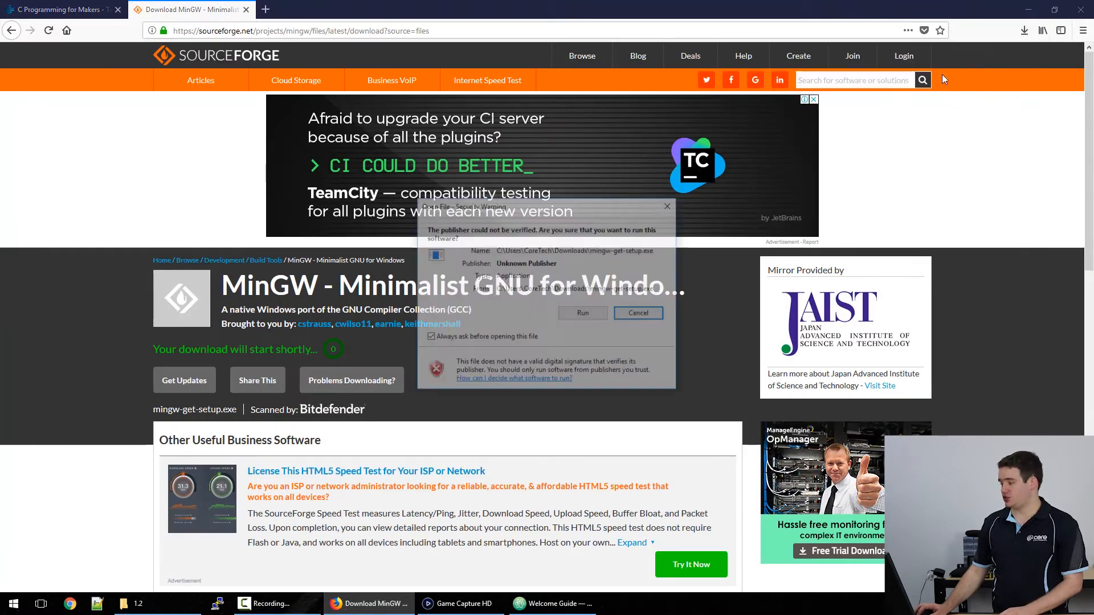
pyautogui.click(581, 313)
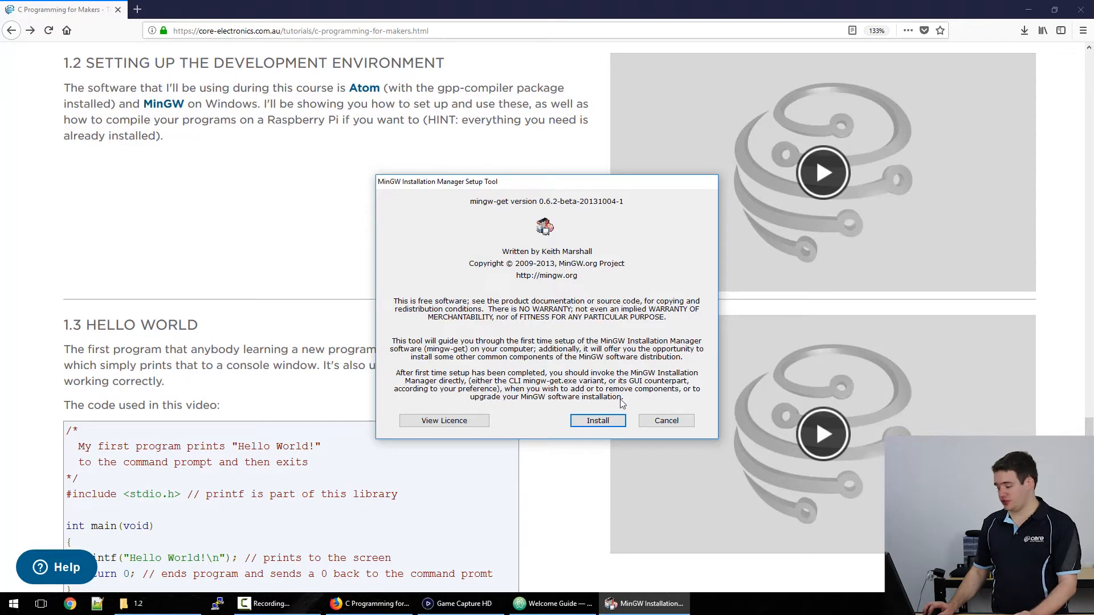
# Install the MinGW Installation Manager into C:\MinGW with default options
pyautogui.click(597, 420)
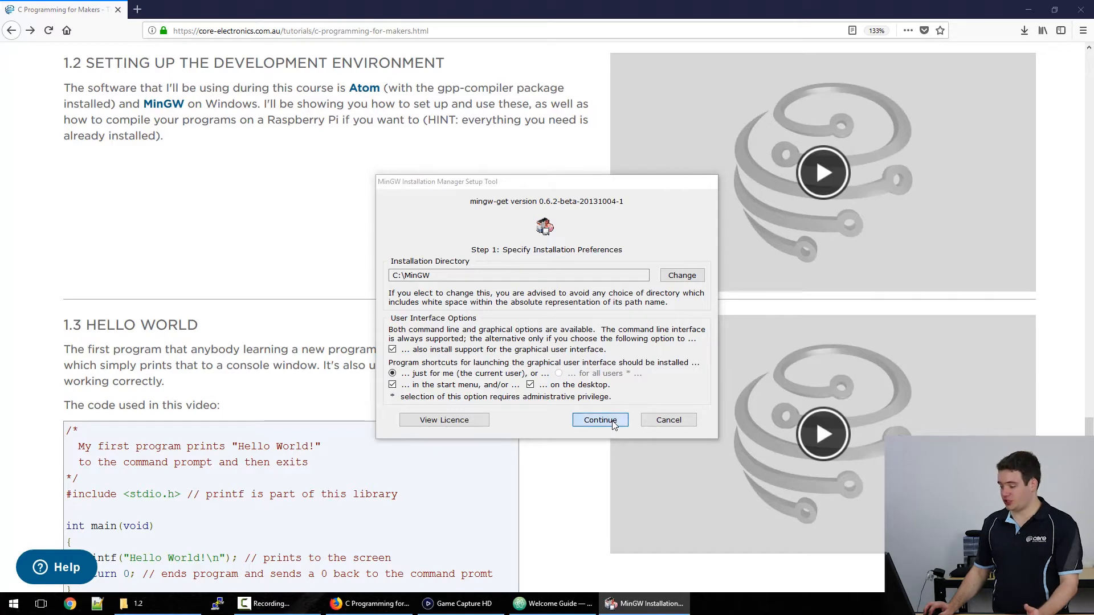
pyautogui.click(599, 420)
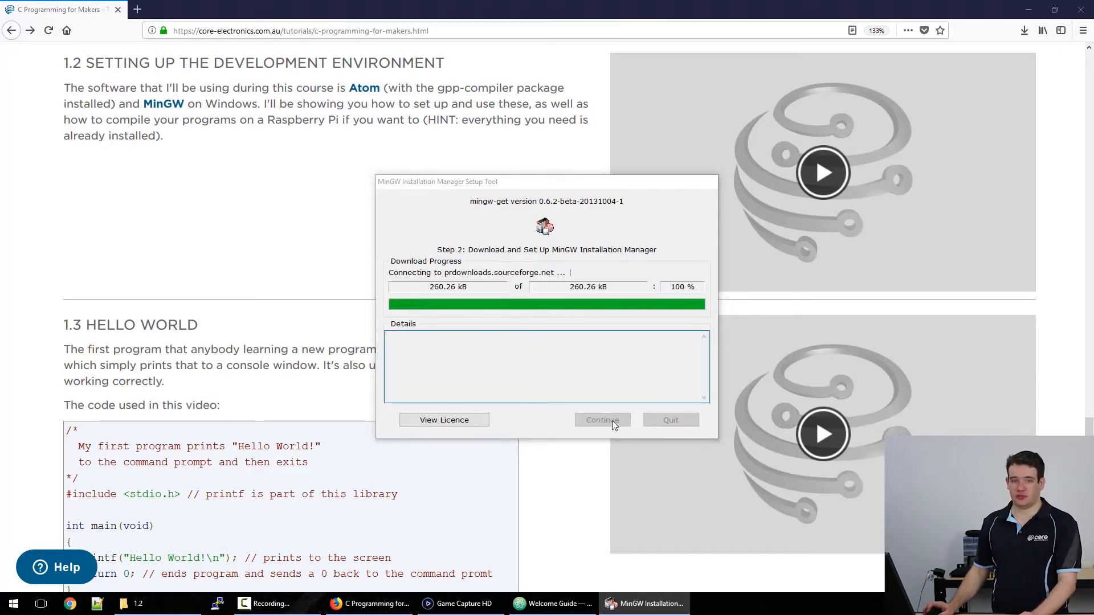
pyautogui.click(600, 420)
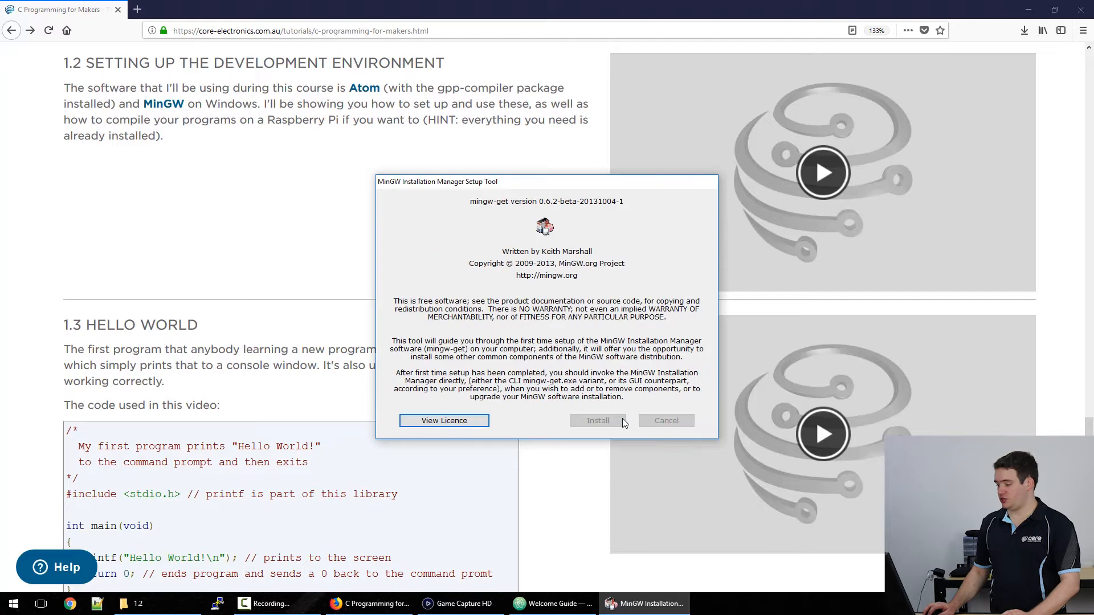
pyautogui.click(597, 420)
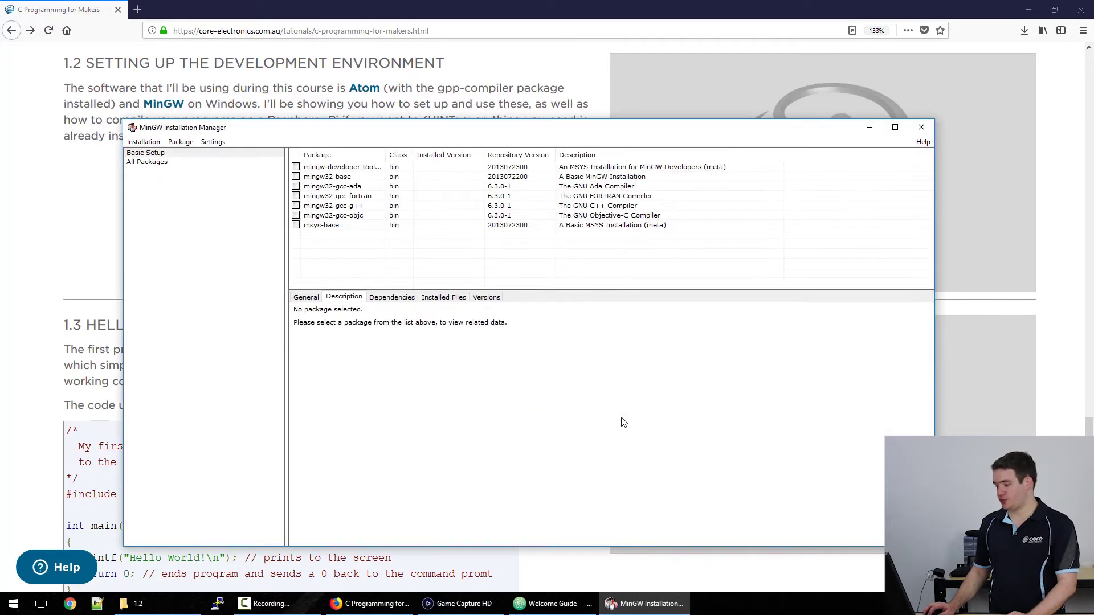
pyautogui.moveTo(367, 243)
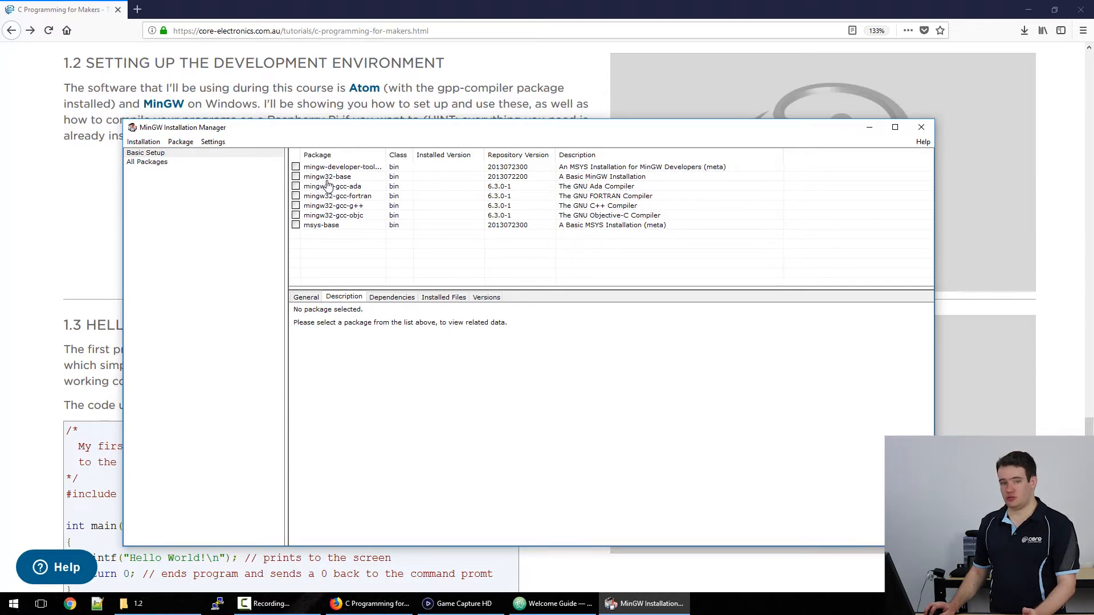
# Mark mingw32-base for installation and apply changes from the Installation menu
pyautogui.rightClick(326, 177)
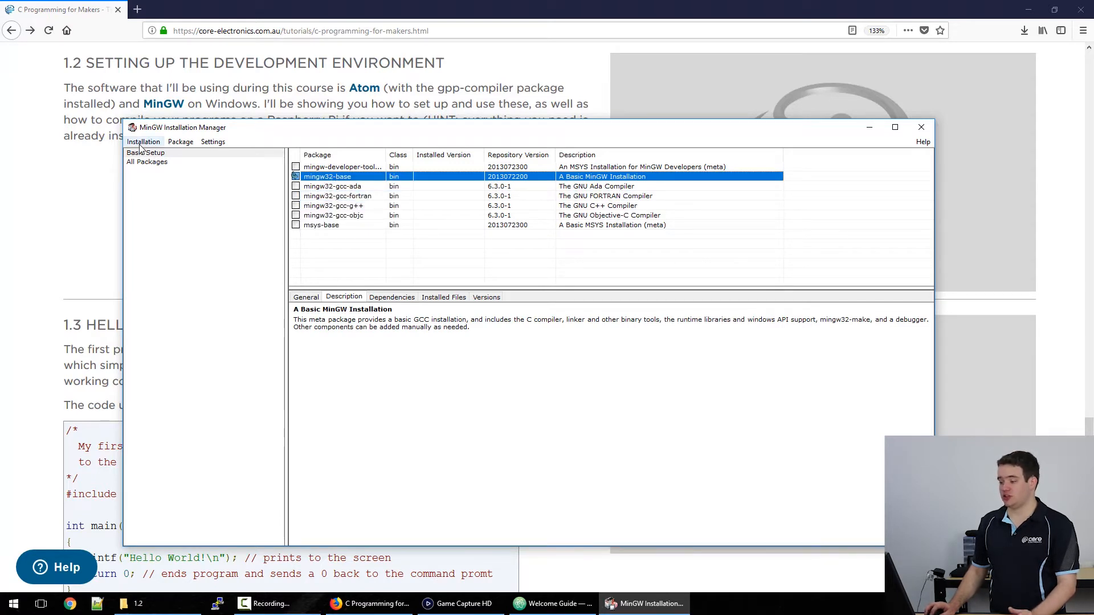
pyautogui.click(144, 142)
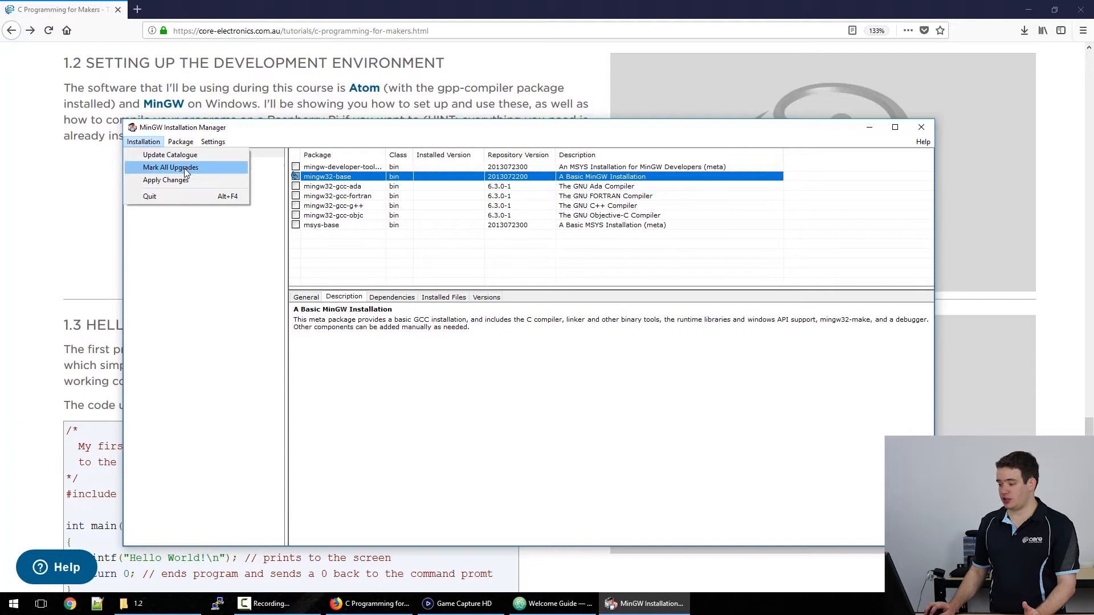
pyautogui.click(166, 180)
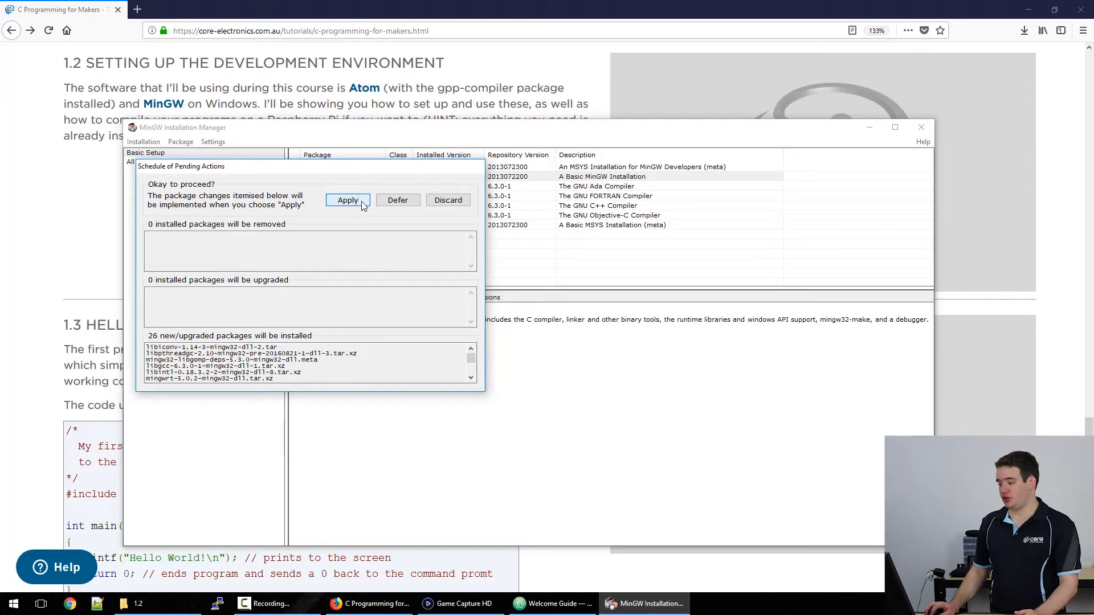
# Install the 26 MinGW packages, close the manager, and bring Atom's Welcome Guide forward
pyautogui.click(348, 200)
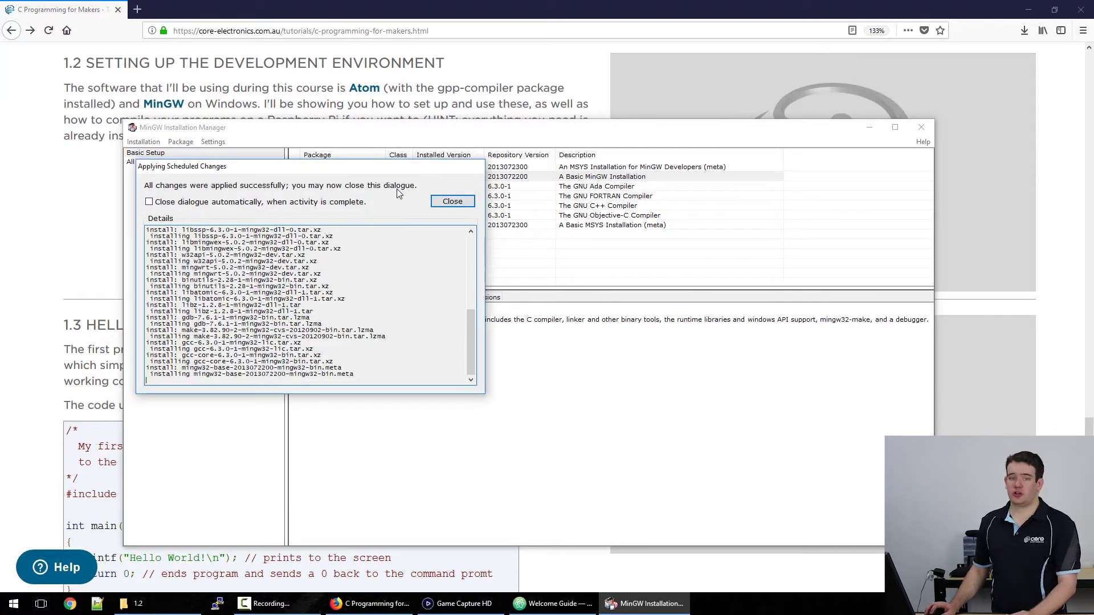
pyautogui.moveTo(289, 196)
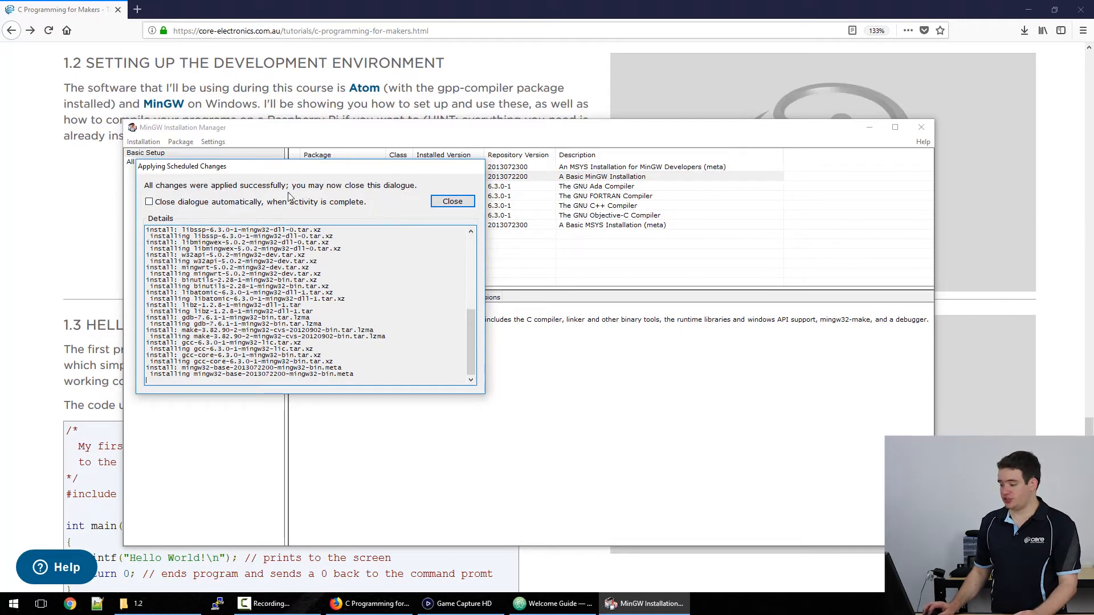
pyautogui.click(451, 202)
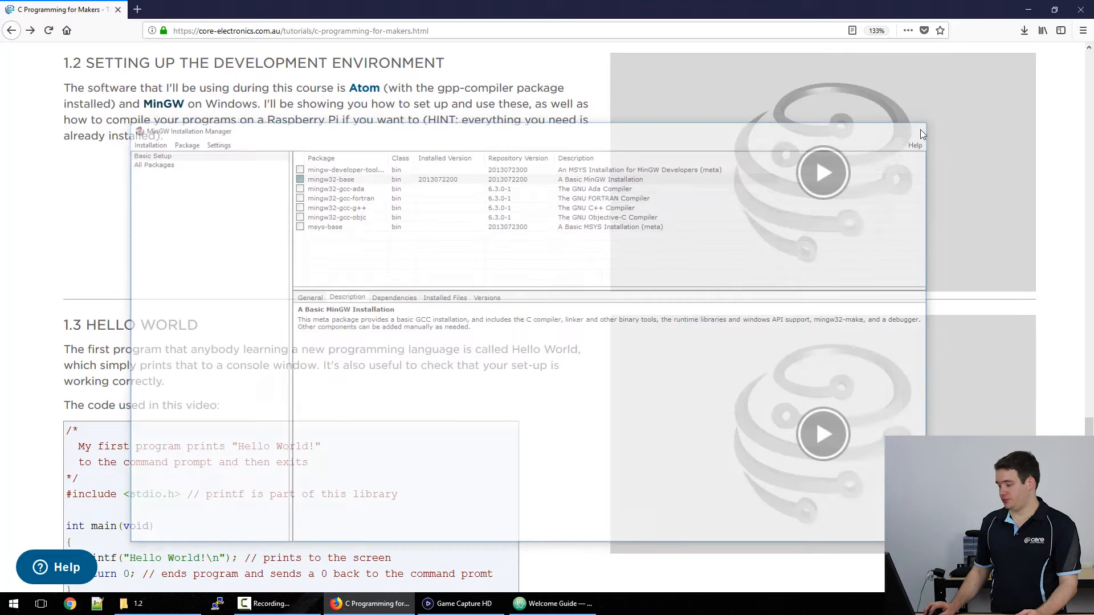
pyautogui.click(919, 131)
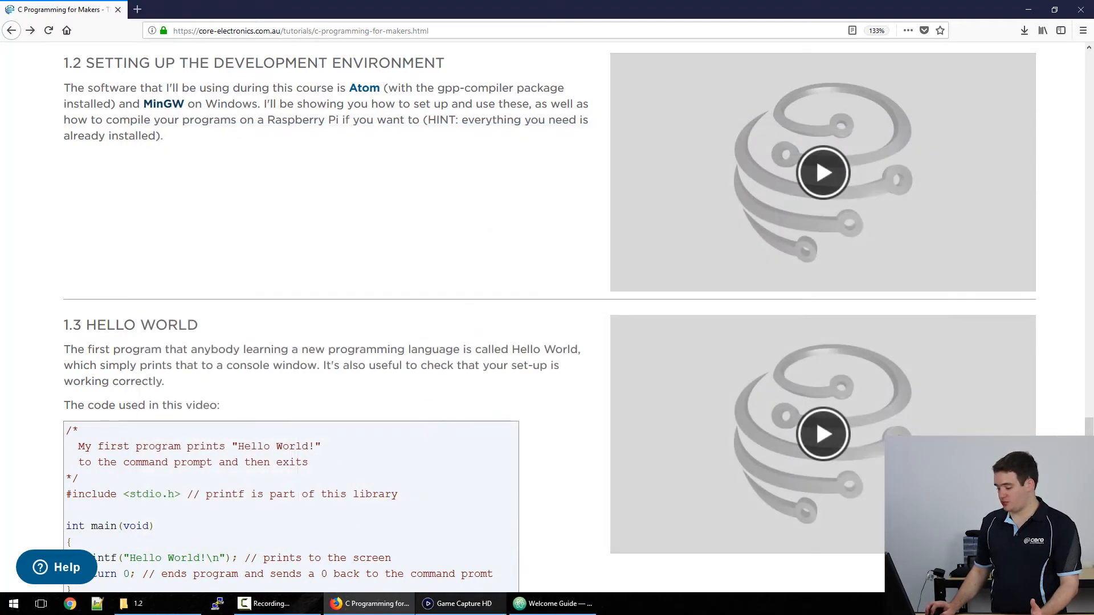
pyautogui.click(551, 603)
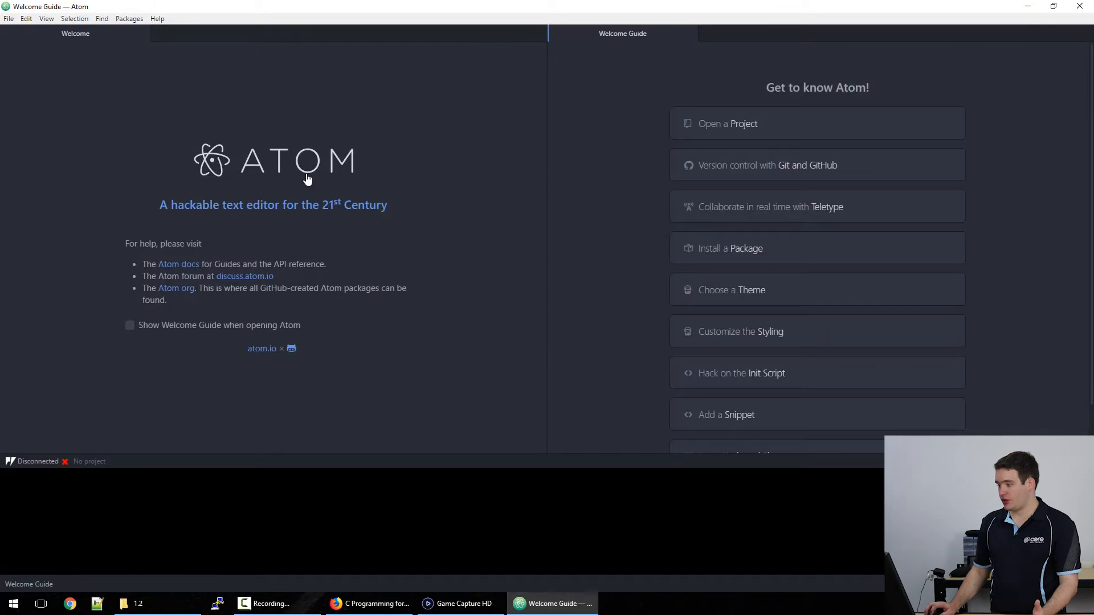
pyautogui.click(9, 18)
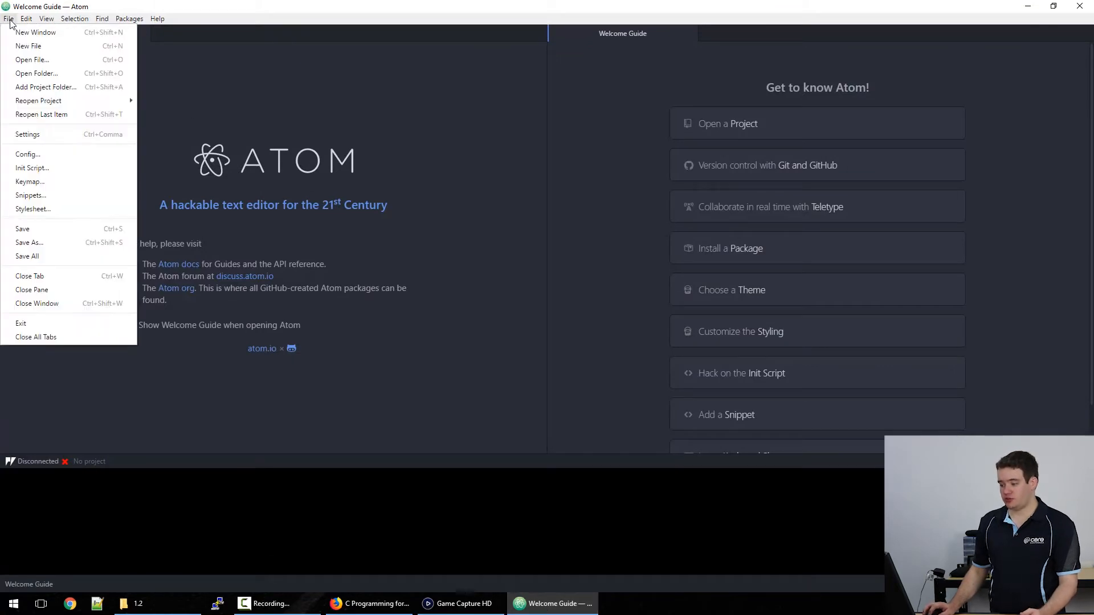
# Search Atom's Settings installer for 'gpp-compiler' and install that package
pyautogui.click(27, 134)
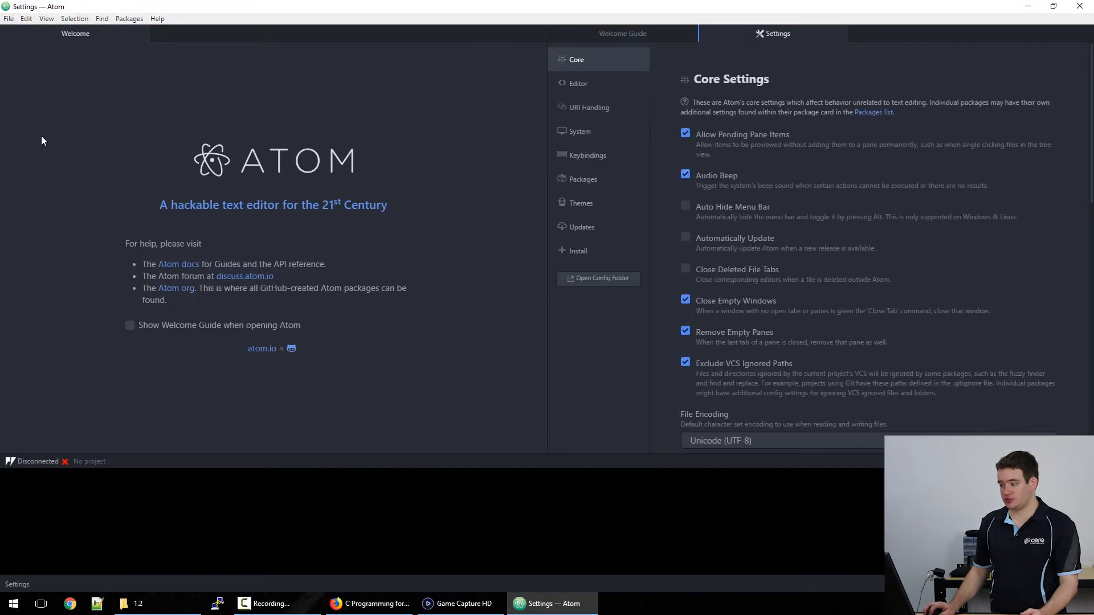
pyautogui.moveTo(582, 227)
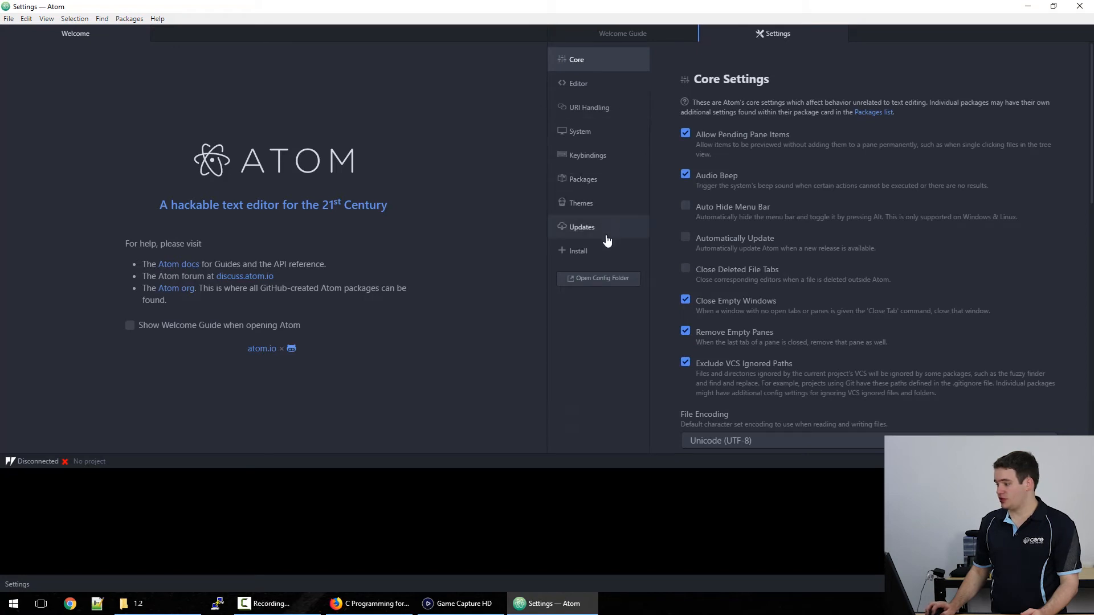
pyautogui.click(578, 251)
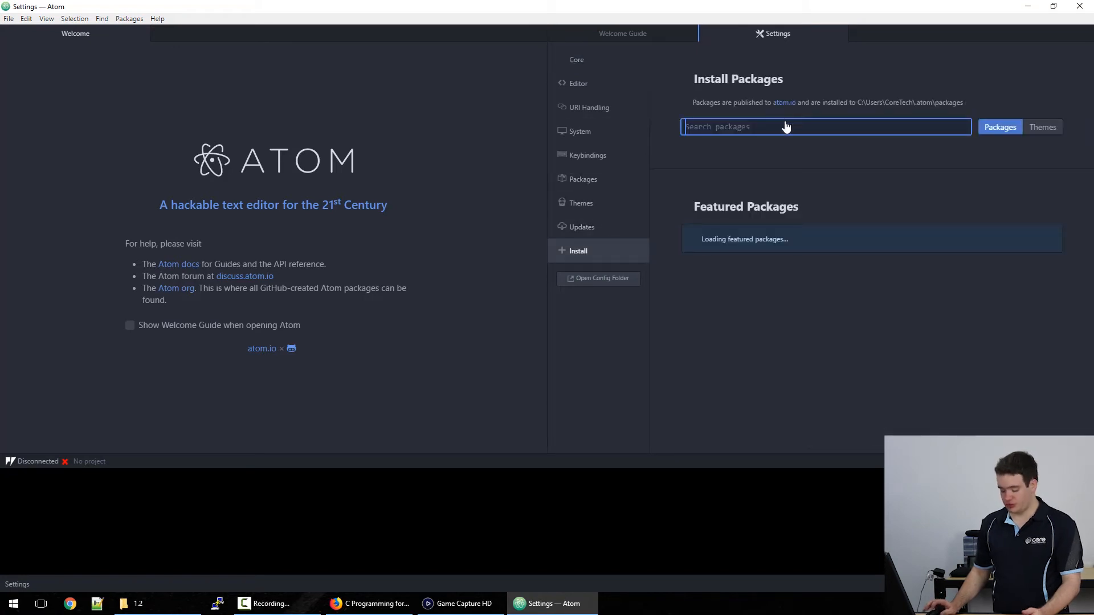
pyautogui.write('gpp')
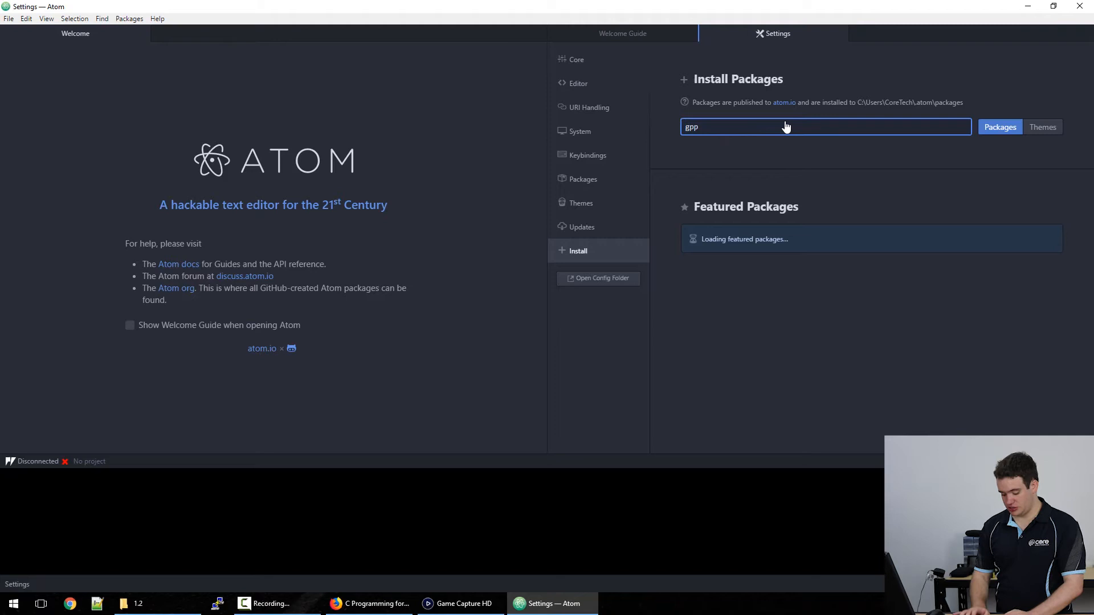
pyautogui.write('-compiler')
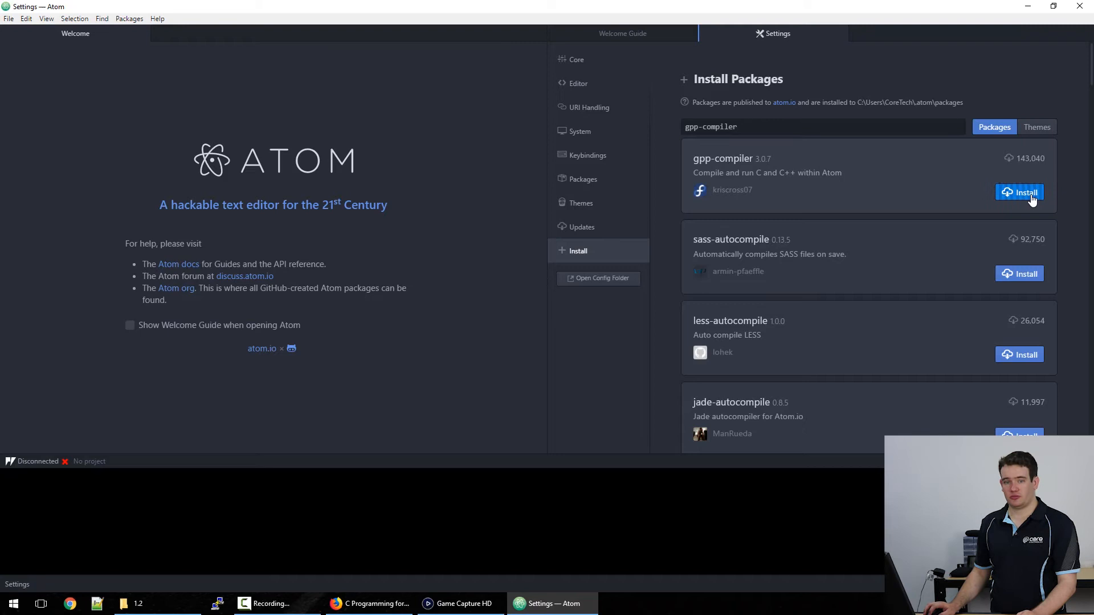
pyautogui.click(1025, 192)
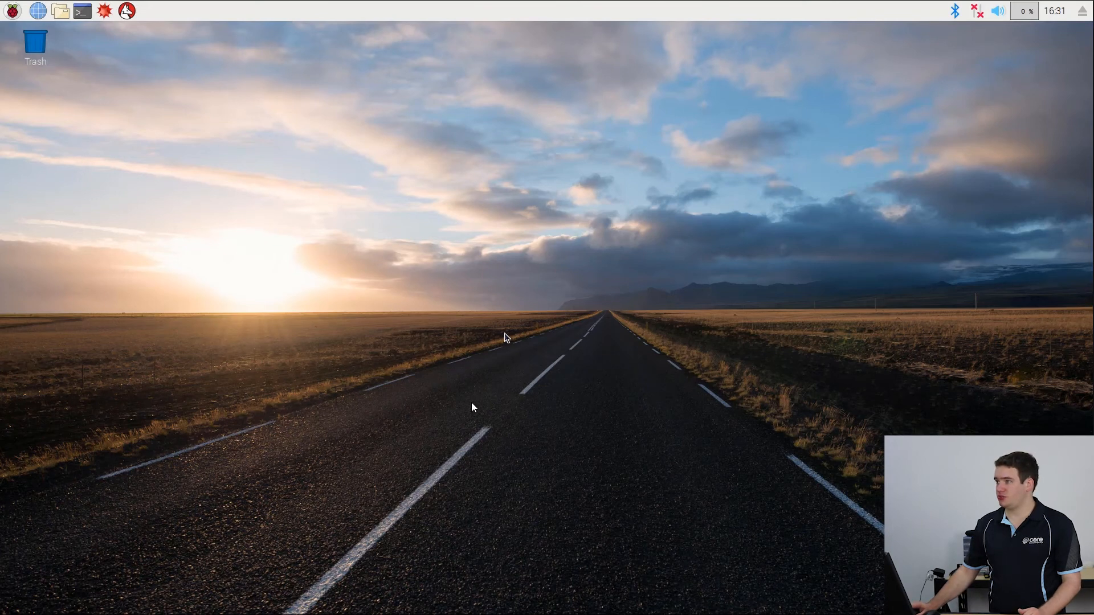
# Launch Geany from the Raspberry Pi Programming menu with an untitled file
pyautogui.click(12, 10)
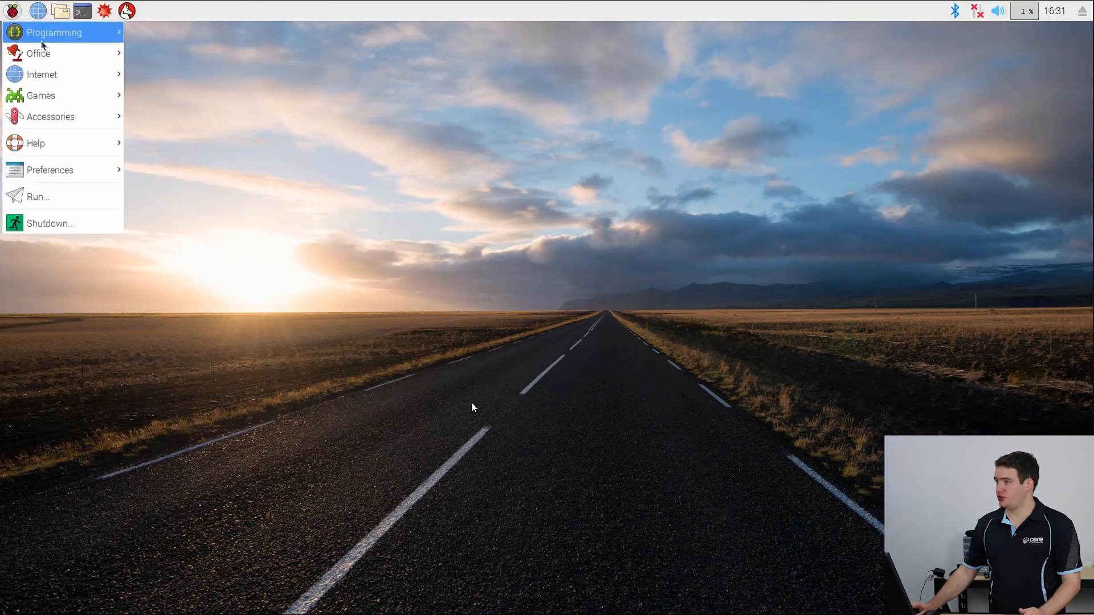
pyautogui.click(53, 32)
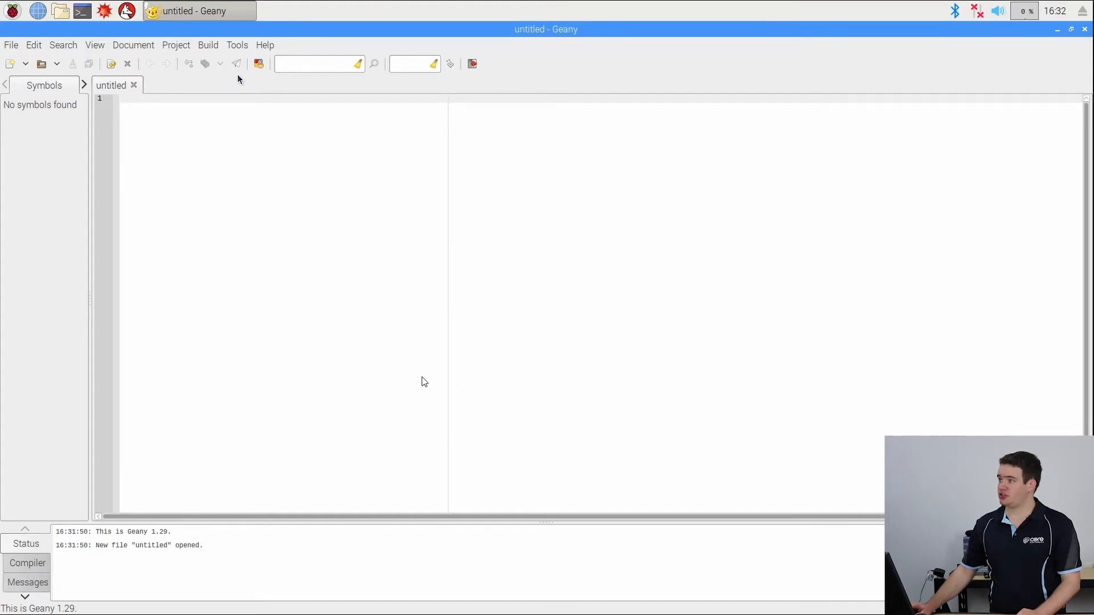
pyautogui.click(290, 151)
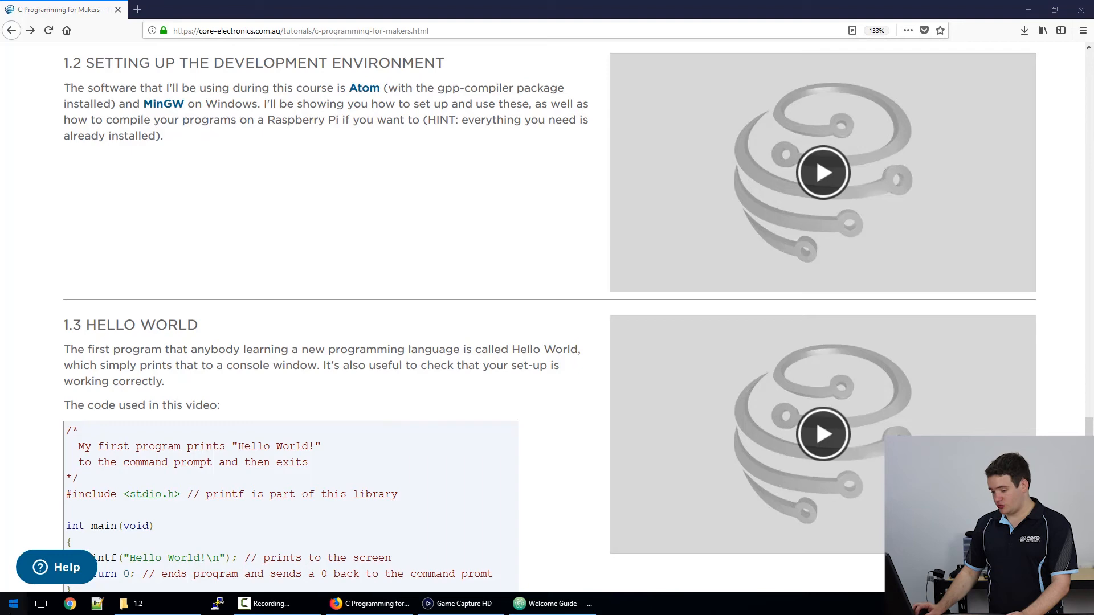
# Search Start for 'edit environment variables for your account' and open the result
pyautogui.write('ed')
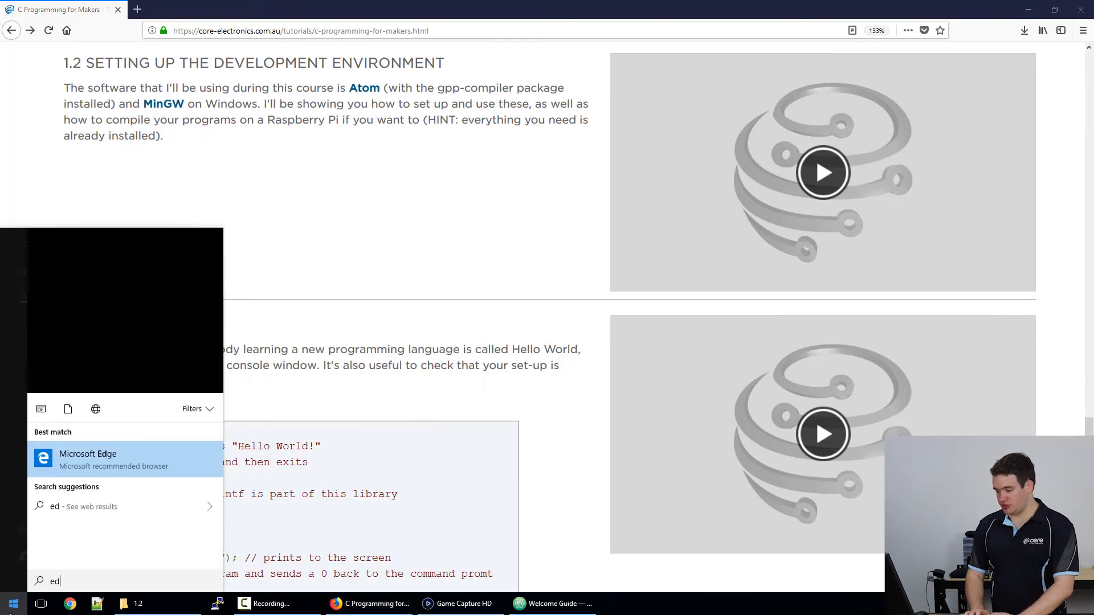
pyautogui.write('it e')
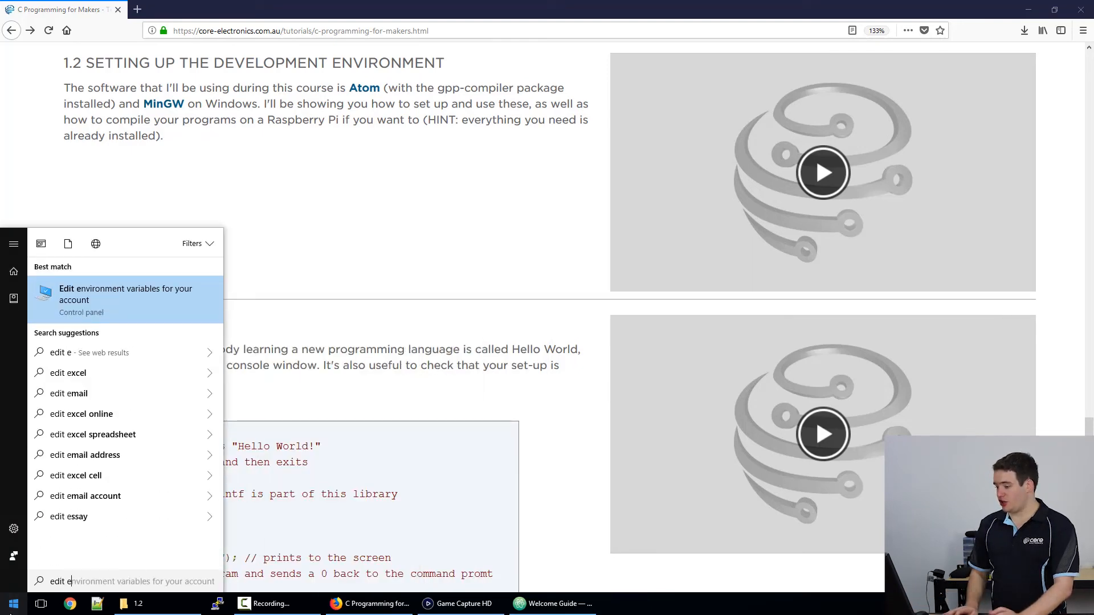
pyautogui.write('nvironment variables for your account')
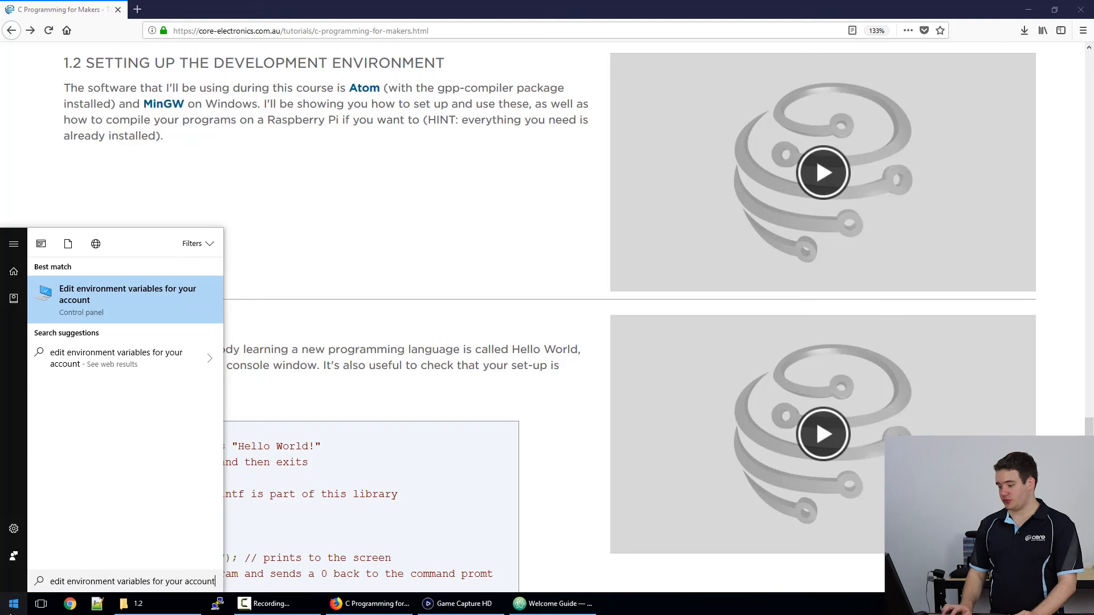
pyautogui.click(127, 294)
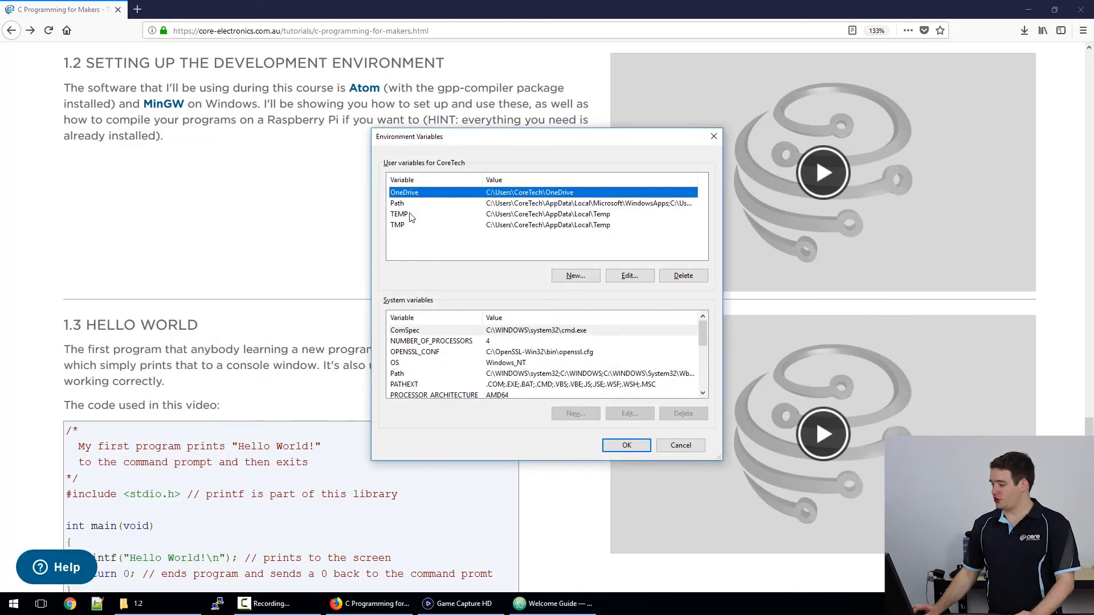
# Open the user Path variable, which lists four folders including Atom's bin, for editing
pyautogui.click(398, 203)
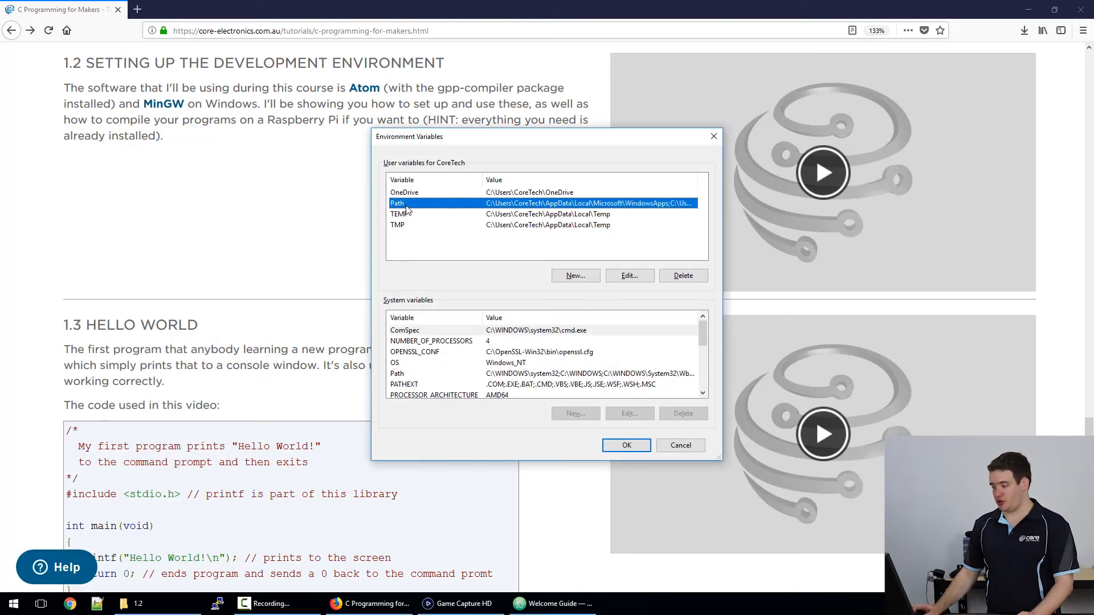
pyautogui.click(627, 276)
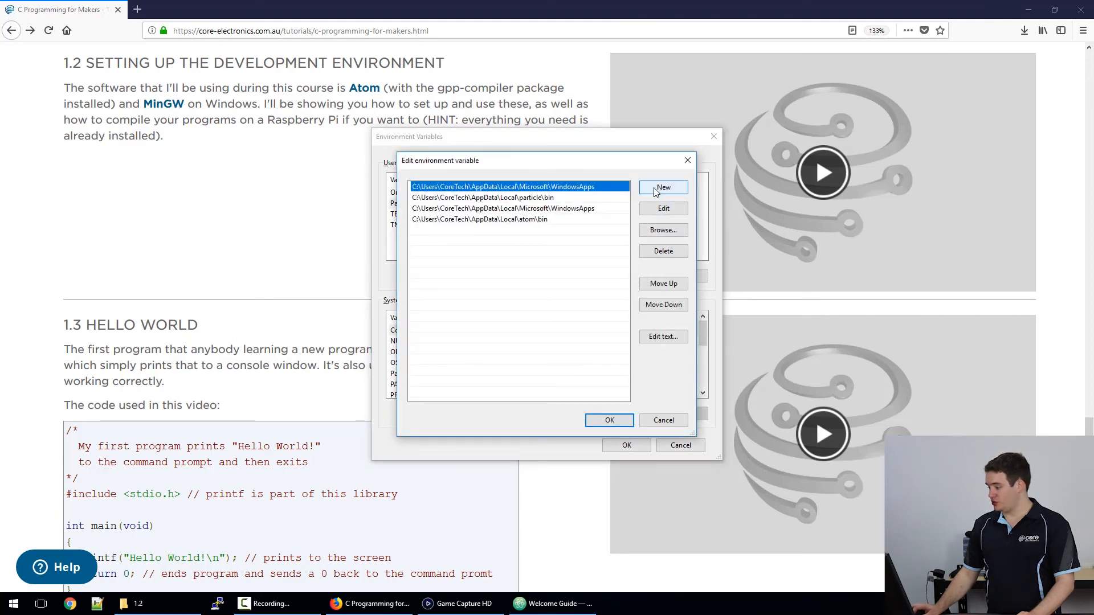
pyautogui.moveTo(663, 230)
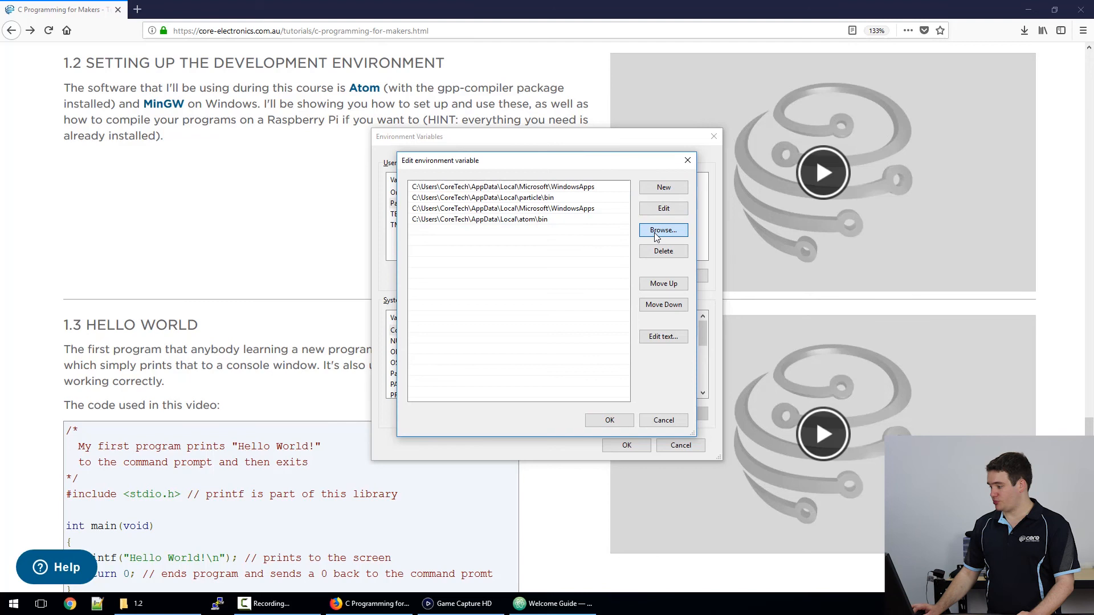
# Browse to This PC > Local Disk (C:) > MinGW > bin, add it to Path, and confirm
pyautogui.click(662, 231)
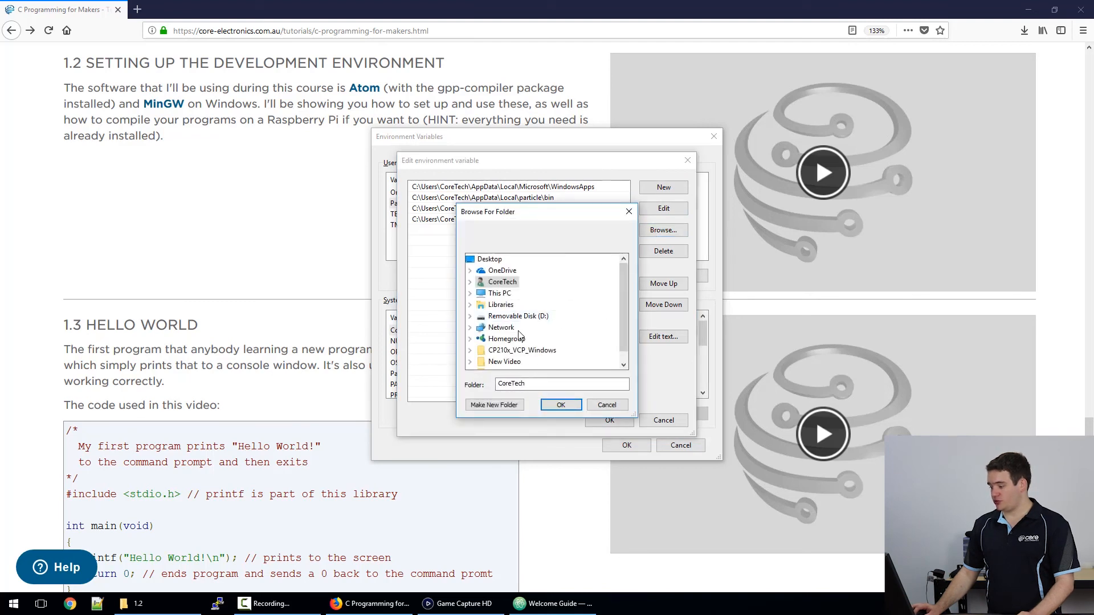
pyautogui.click(498, 292)
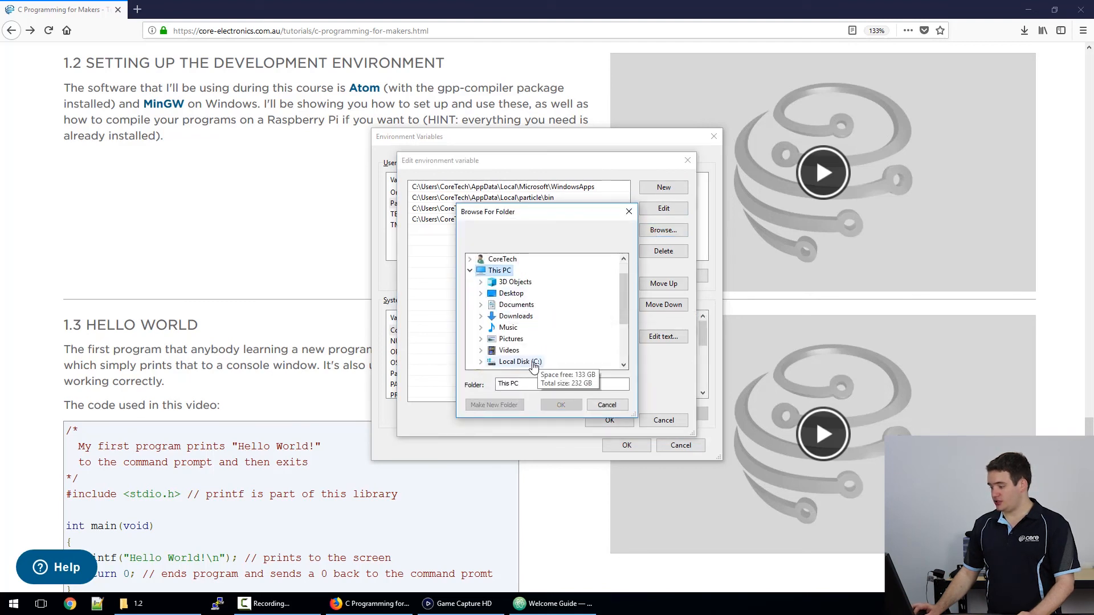
pyautogui.click(514, 361)
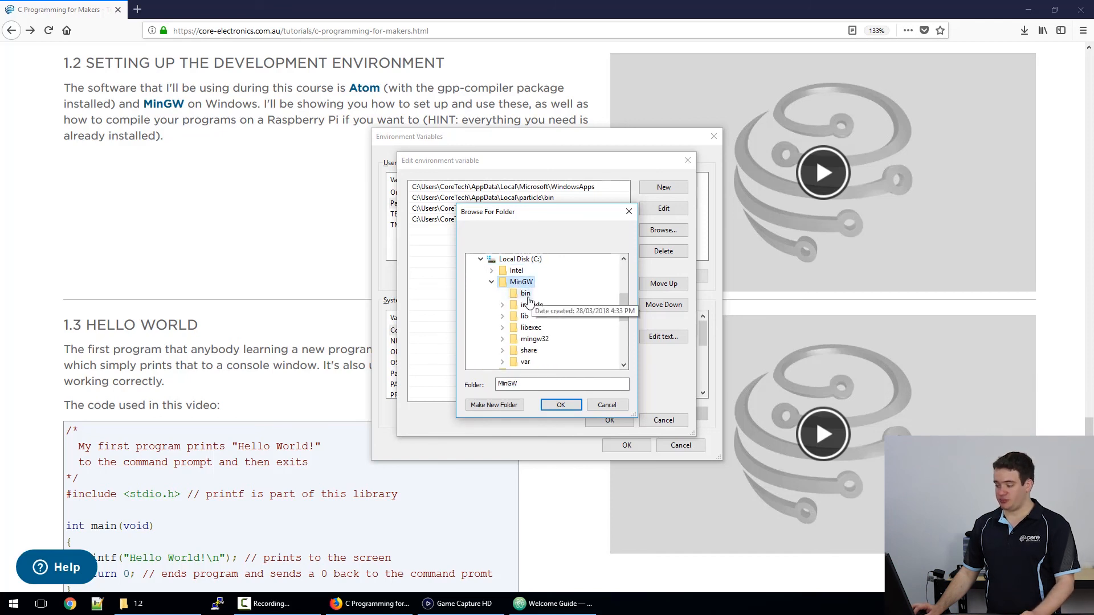
pyautogui.click(524, 292)
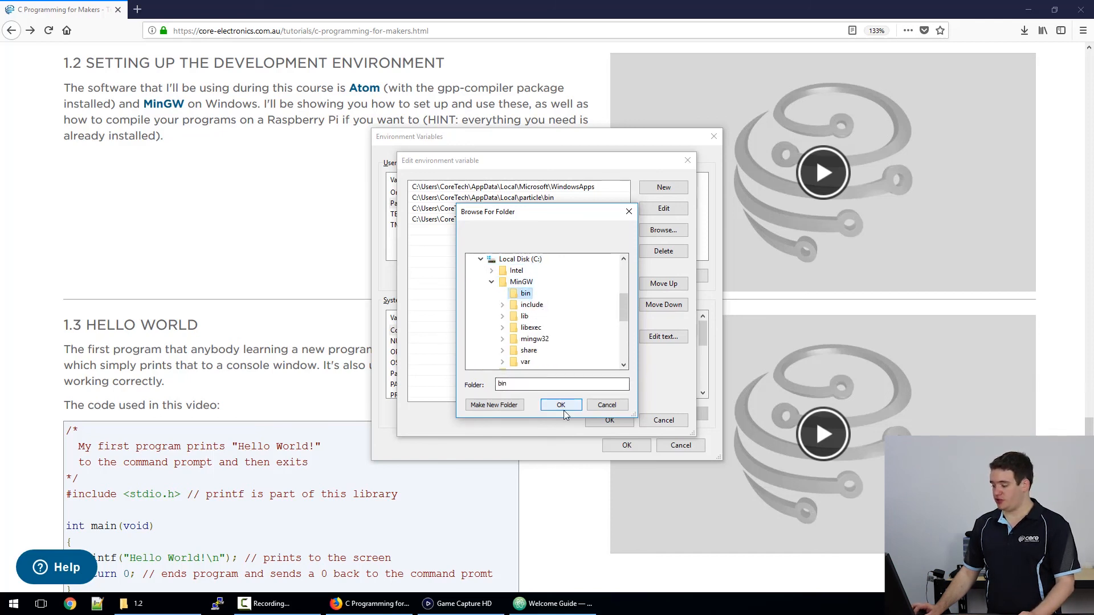
pyautogui.click(561, 405)
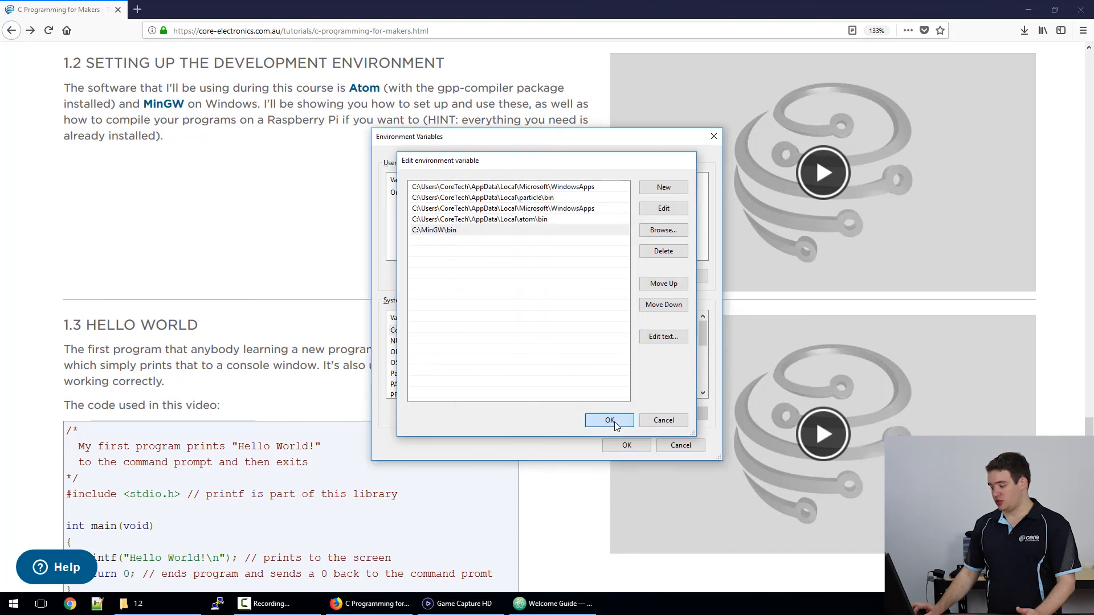
pyautogui.click(609, 420)
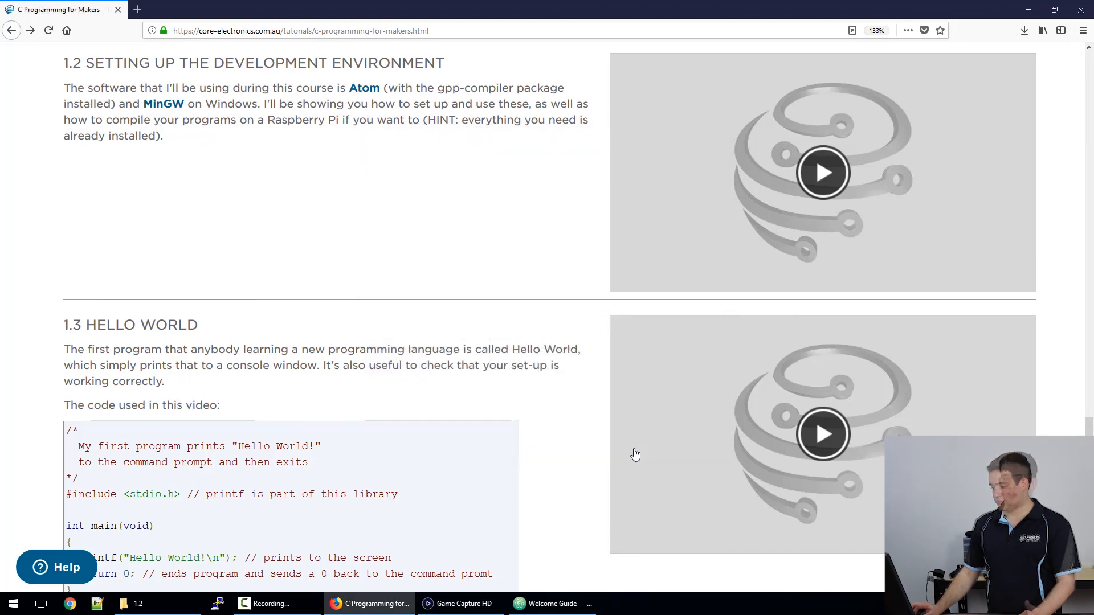